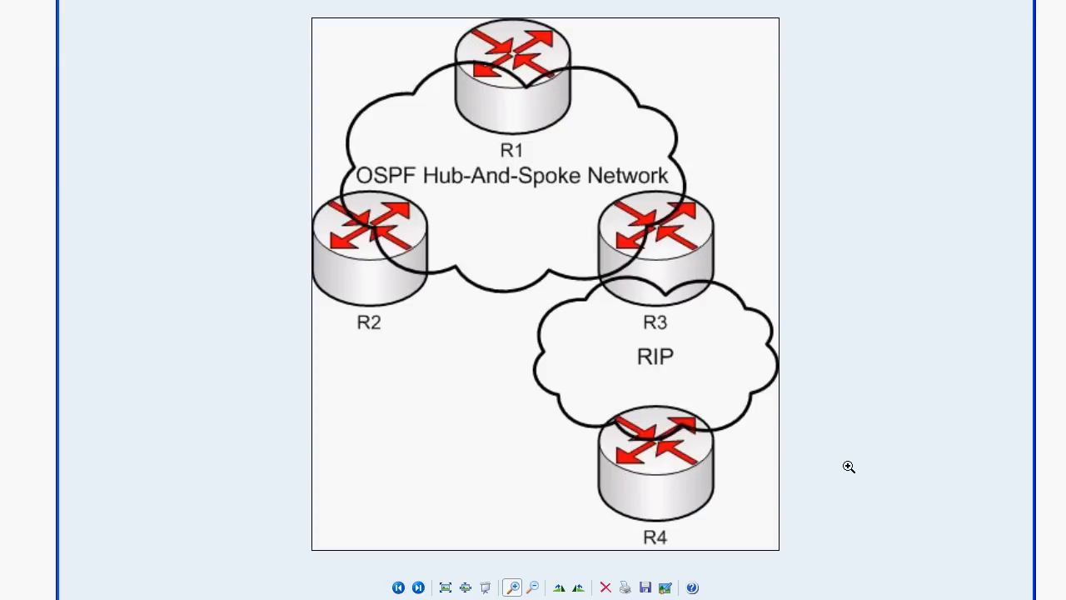
{"action": "mouse_move", "coordinate": [548, 243]}
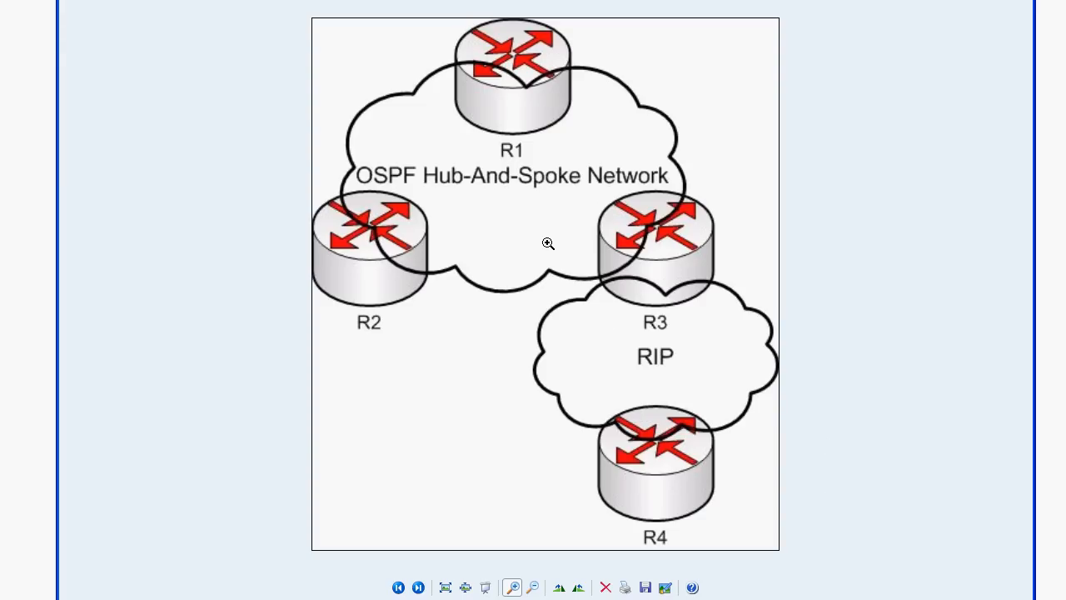
{"action": "mouse_move", "coordinate": [538, 275]}
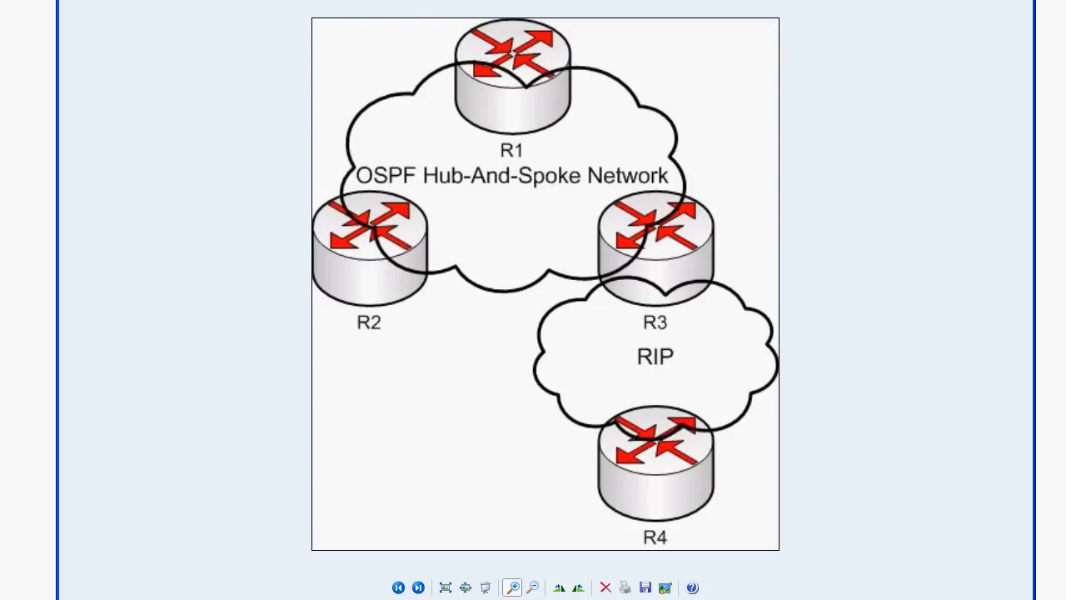
Run show ip route, show ip ospf neighbor and show ip ospf on R3.
{"action": "left_click", "coordinate": [418, 588]}
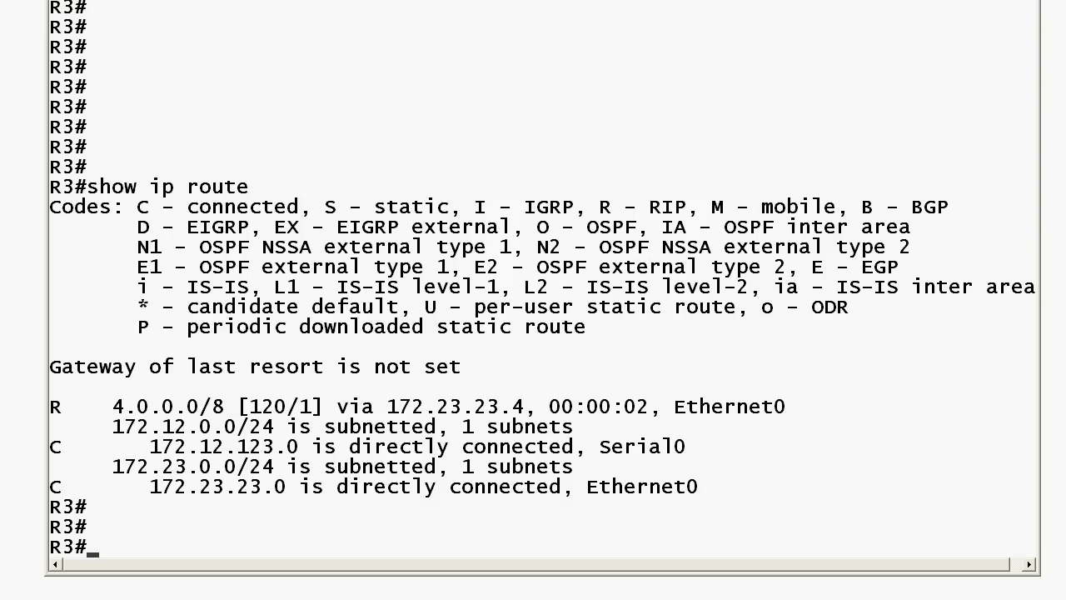
{"action": "type", "text": "show ip ospf neighbor"}
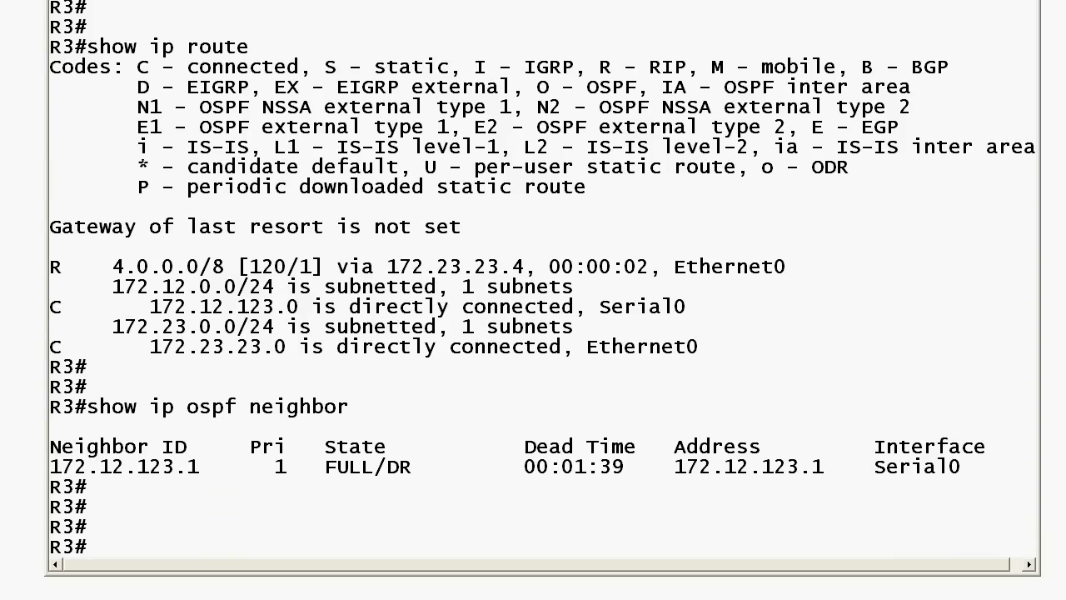
{"action": "type", "text": "show ip"}
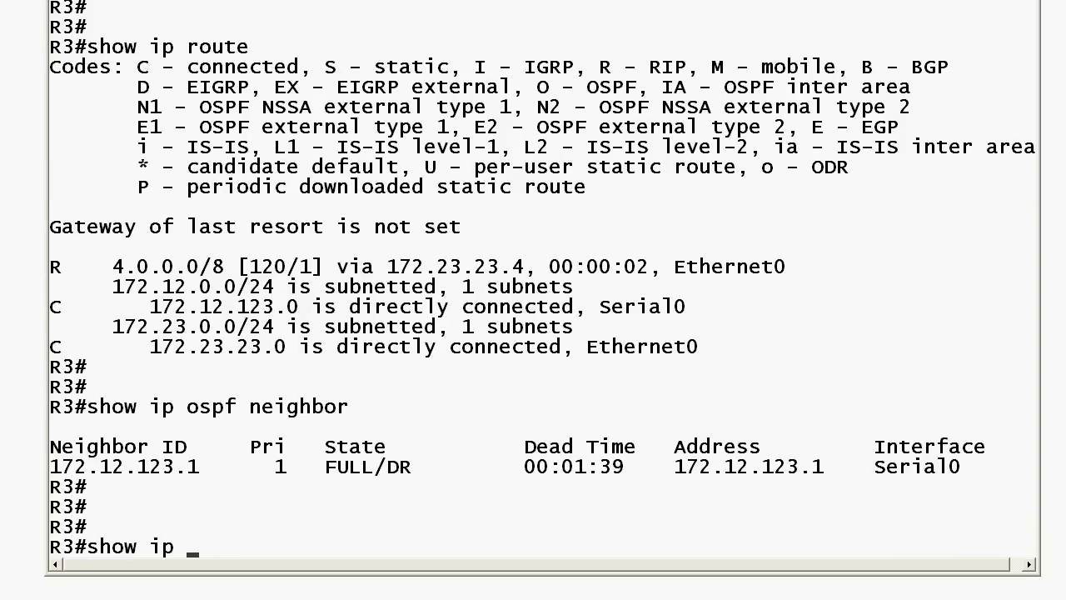
{"action": "type", "text": "ospf"}
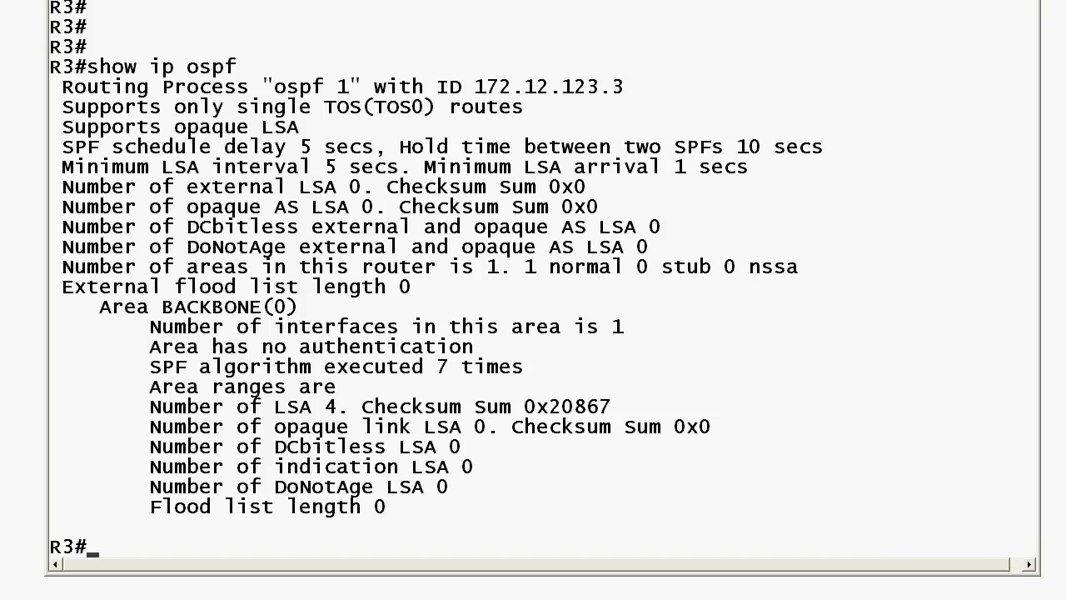
Display R3's running configuration, showing Serial0 frame-relay with OSPF priority 0.
{"action": "type", "text": "co"}
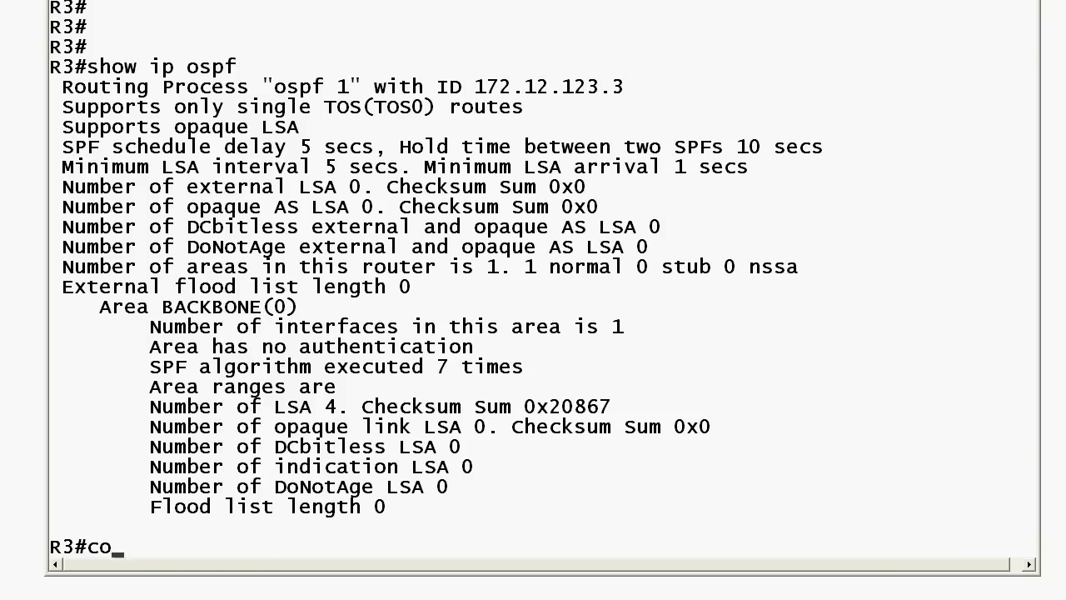
{"action": "type", "text": "show"}
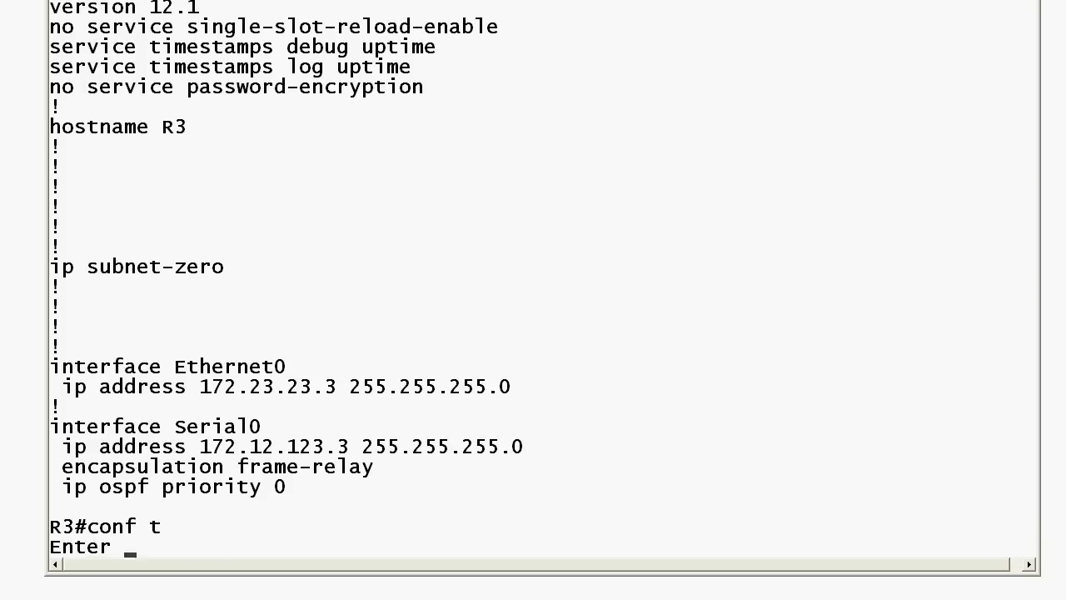
Give Loopback0 address 3.3.3.3 255.255.255.255 and enter router ospf 1.
{"action": "type", "text": "int loopback0"}
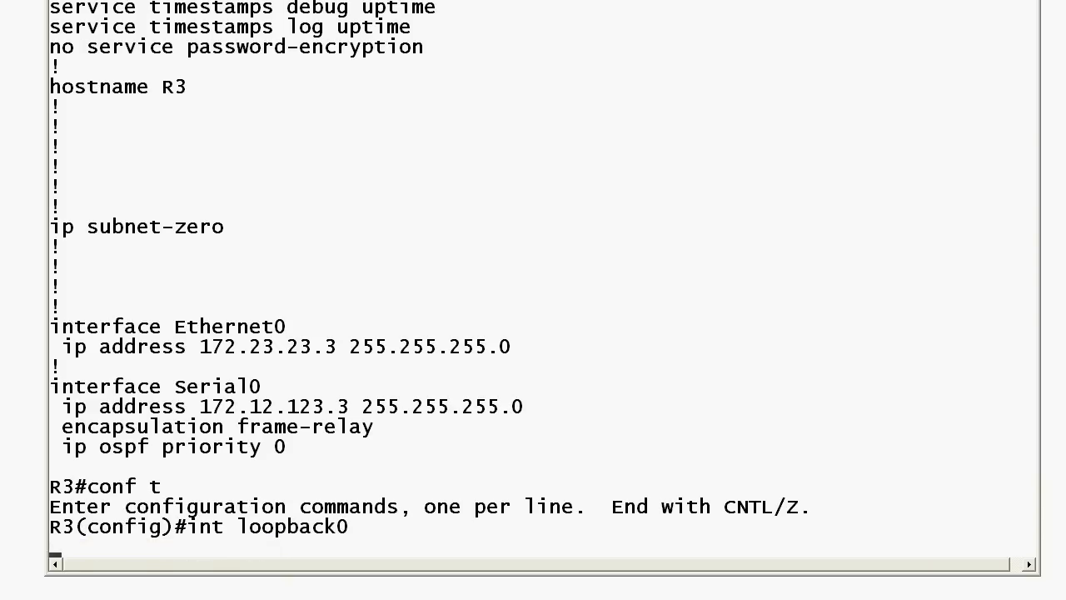
{"action": "type", "text": "ip address 3.3.3"}
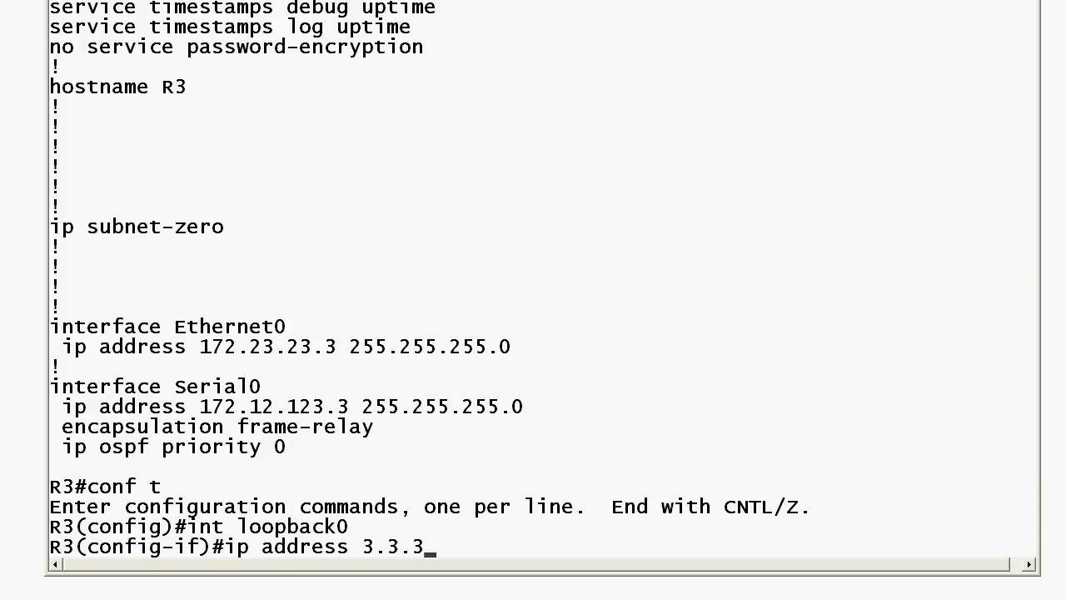
{"action": "type", "text": "255.255.255.255"}
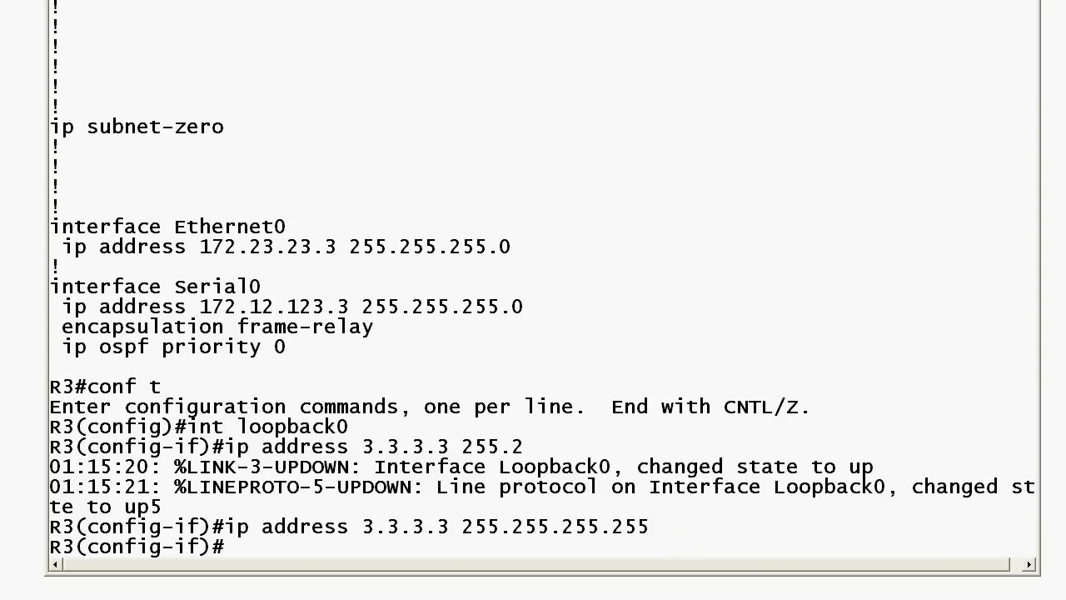
{"action": "type", "text": "router ospf 1"}
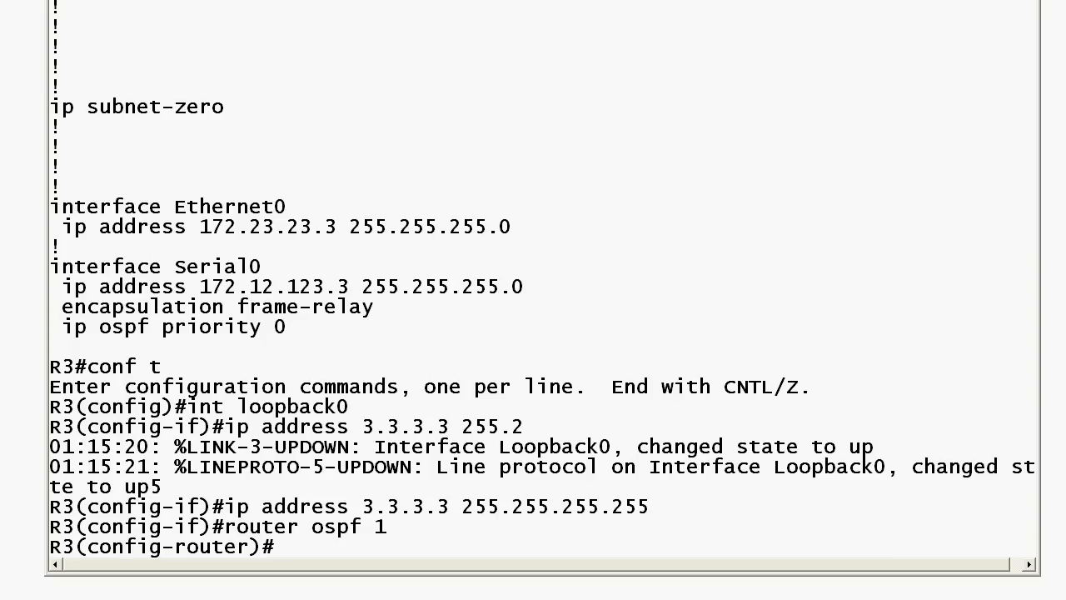
Advertise 3.3.3.3 0.0.0.0 in area 3 and exit to privileged mode.
{"action": "type", "text": "network ?"}
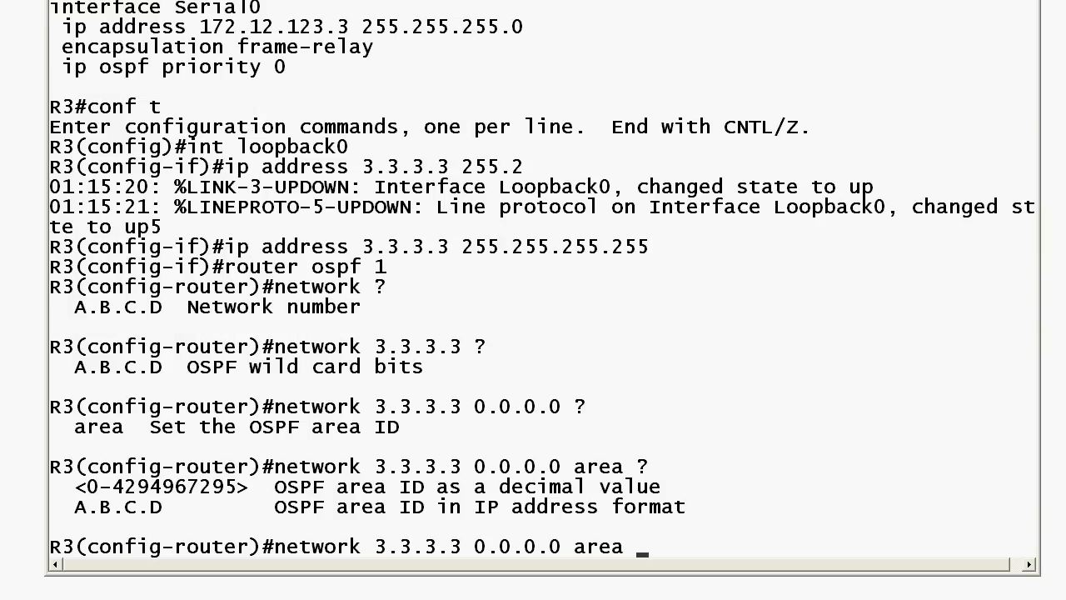
{"action": "type", "text": "3"}
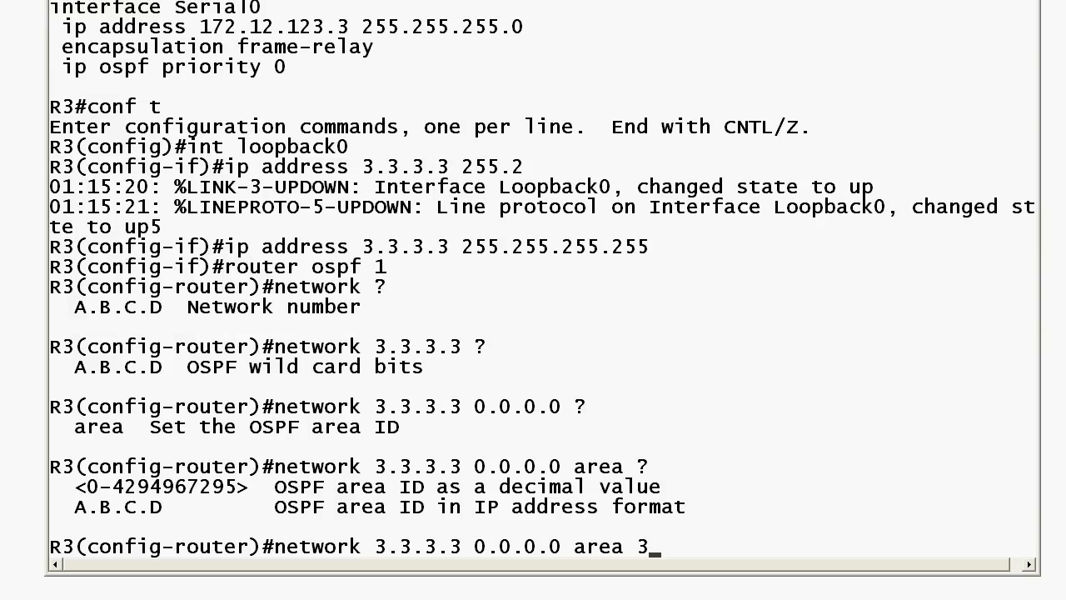
{"action": "key", "text": "ctrl+z"}
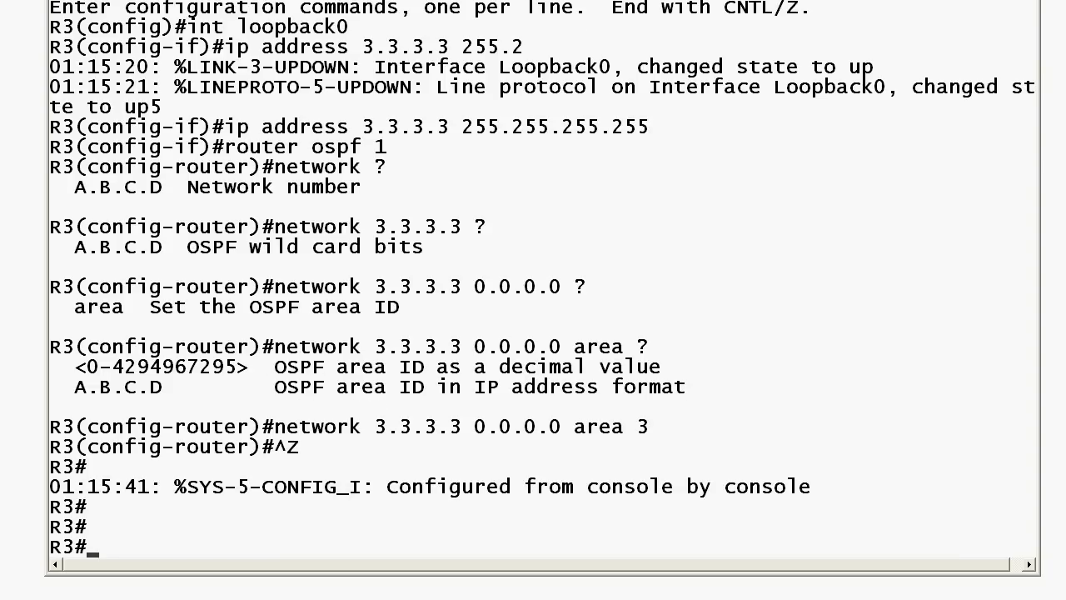
Run show ip ospf and mark the 'It is an area border router' line.
{"action": "type", "text": "show ip ospf"}
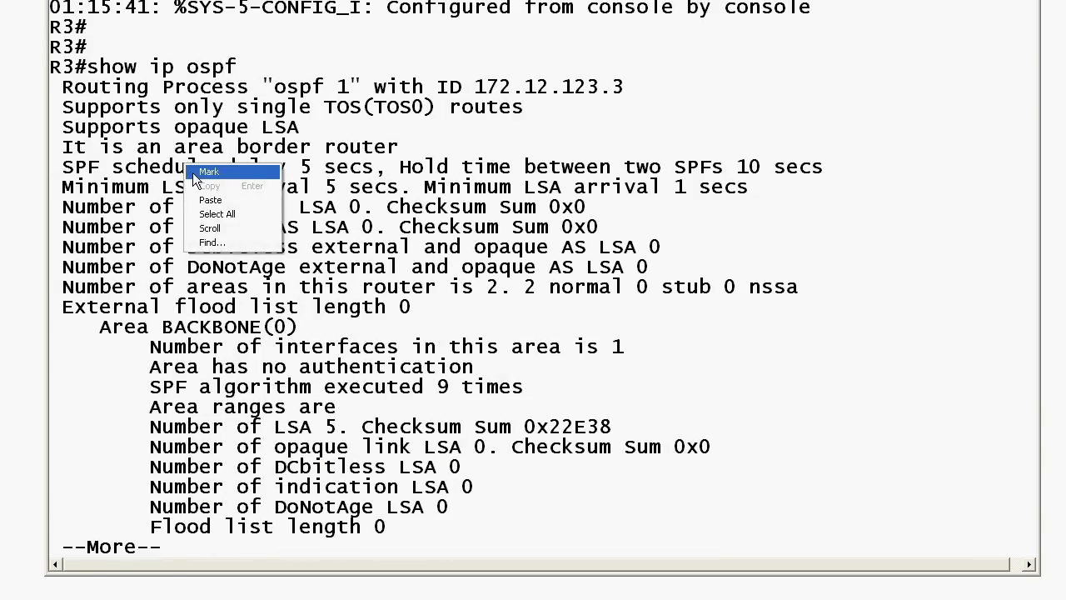
{"action": "left_click", "coordinate": [209, 171]}
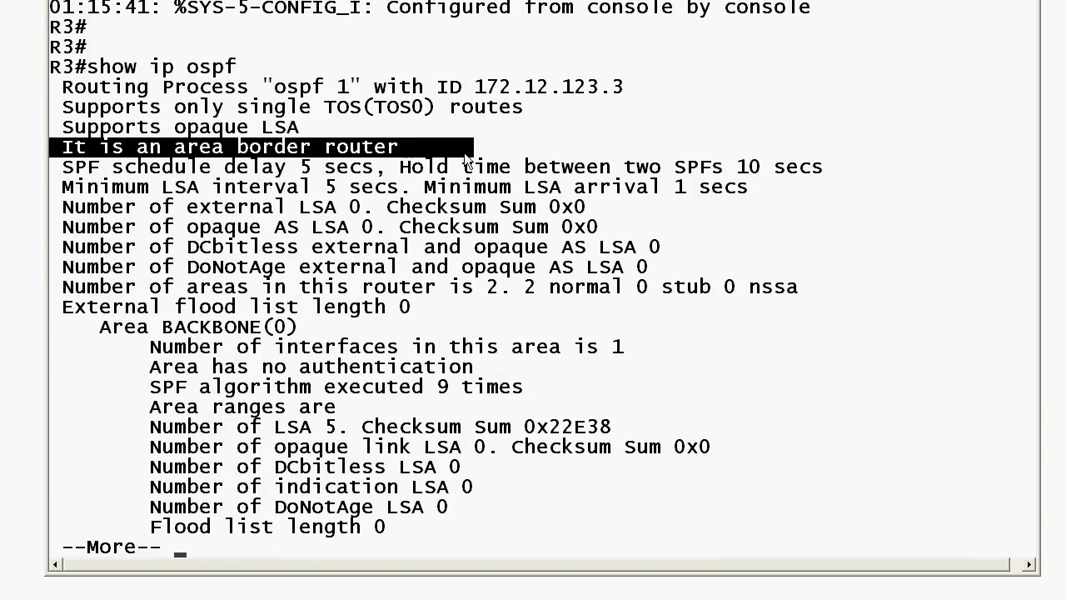